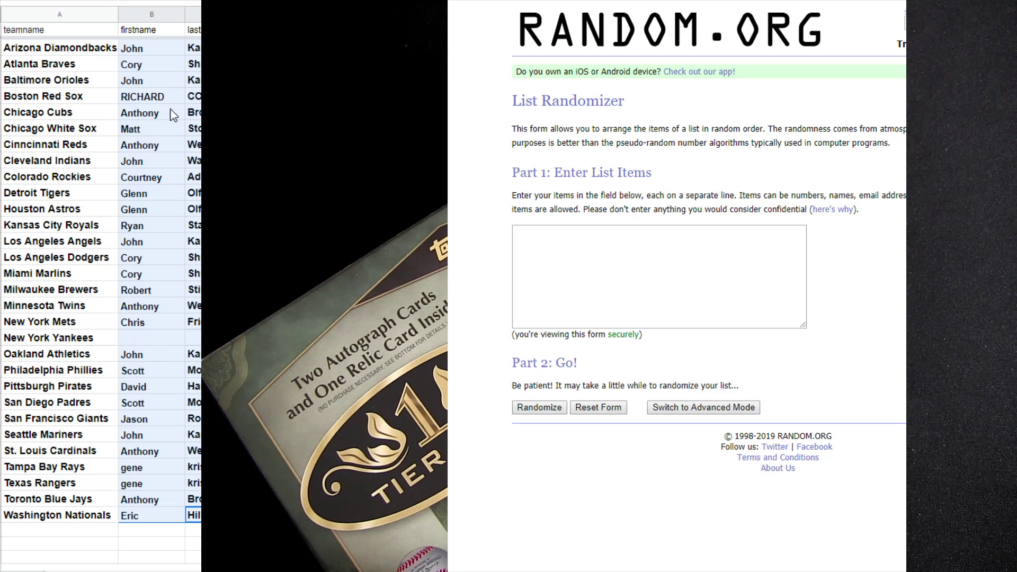
Paste the copied first and last name columns into the list items box.
right_click(139, 112)
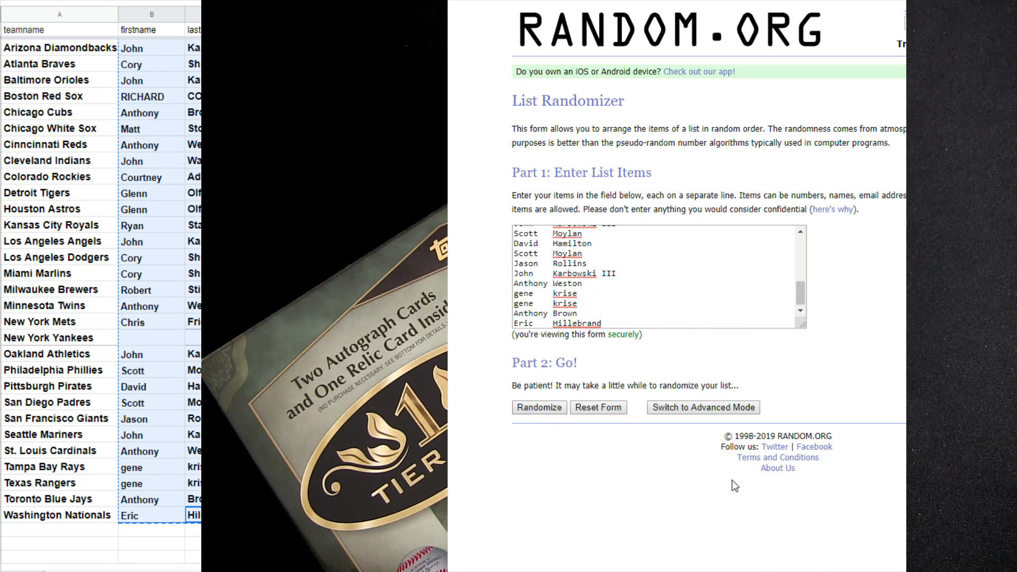
Randomize the 30 names and reshuffle with Again!, then bring up spreadsheet cell options.
click(539, 408)
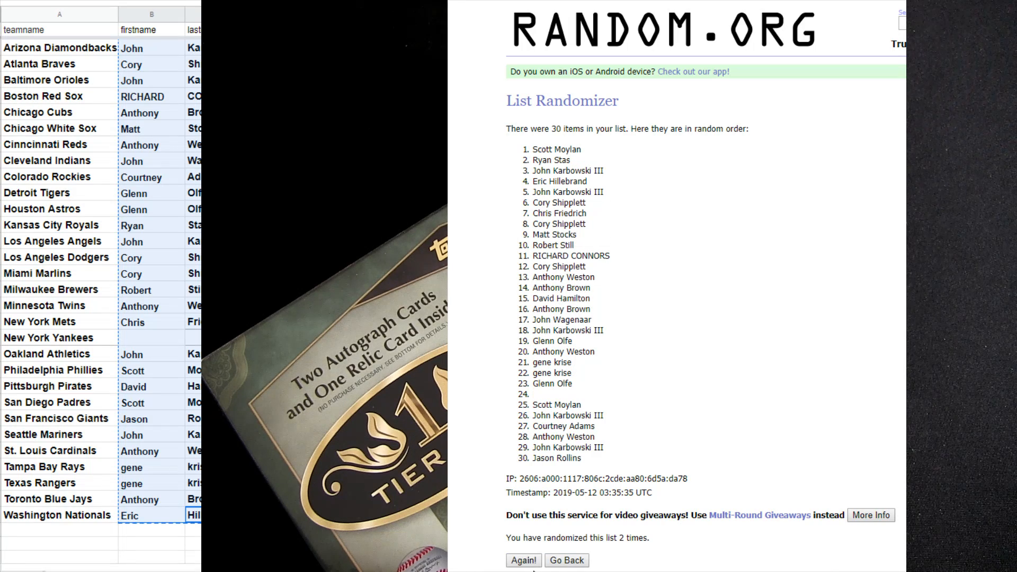
click(523, 560)
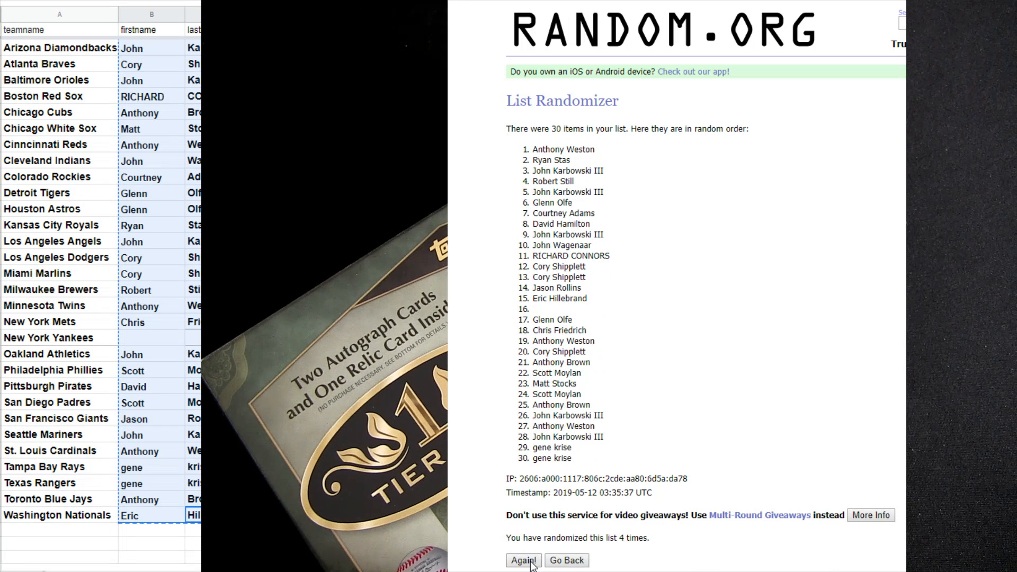
click(523, 560)
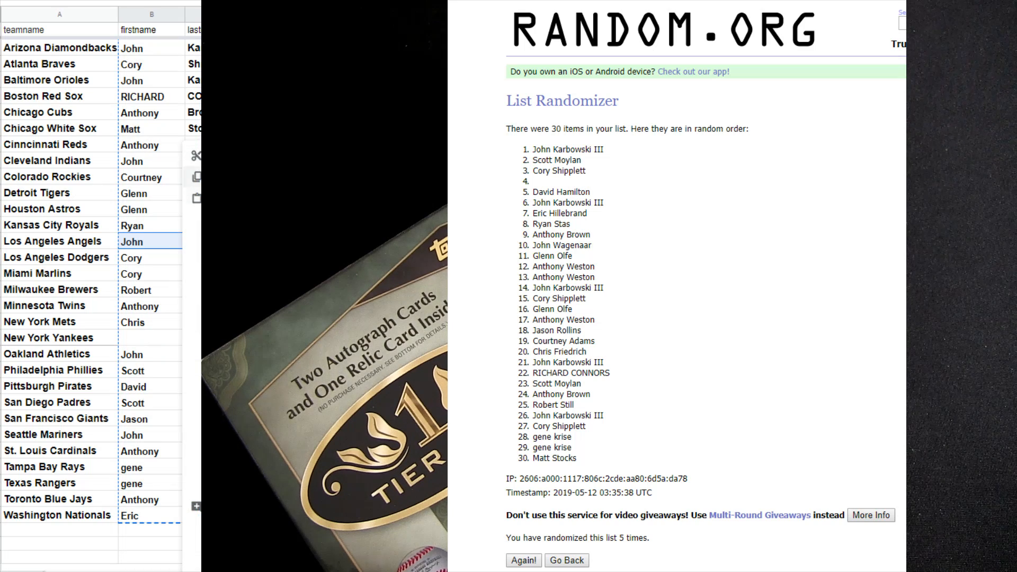
right_click(134, 338)
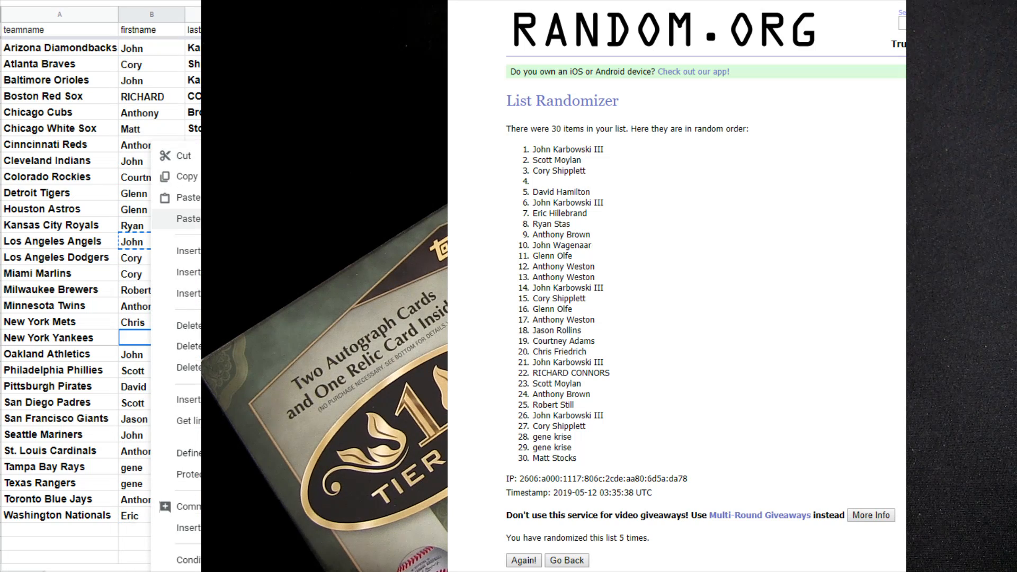